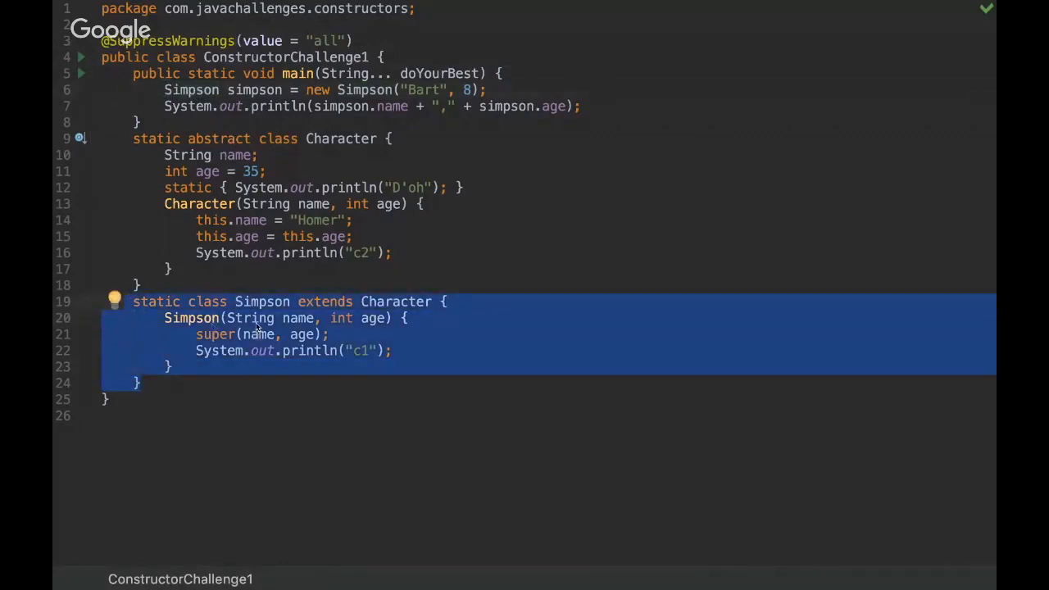
Clear the selection on the Simpson class and review ConstructorChallenge1's output with both constructor breakpoints kept
left_click(259, 318)
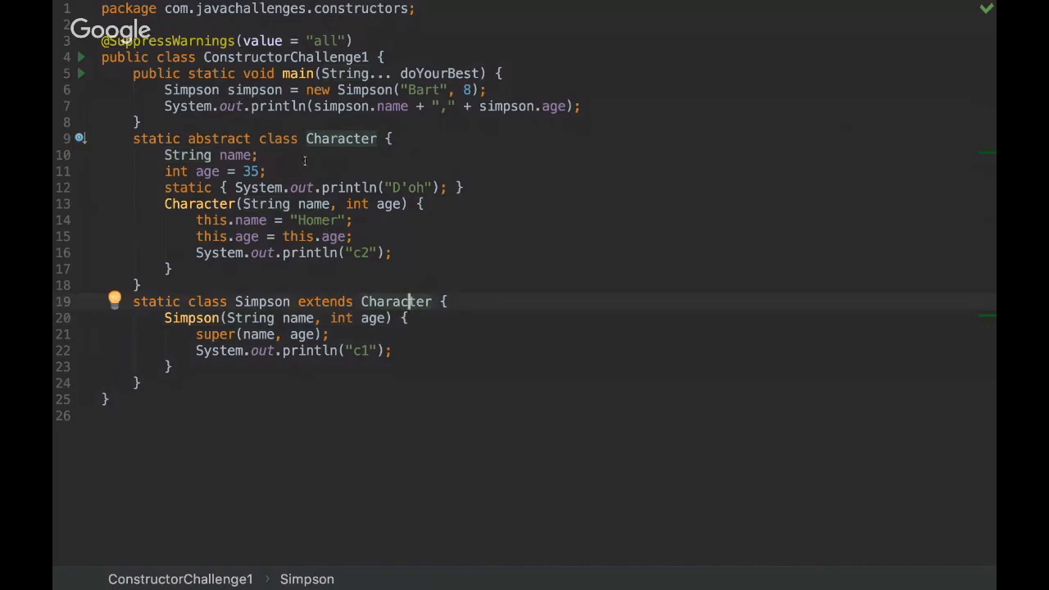
left_click(410, 91)
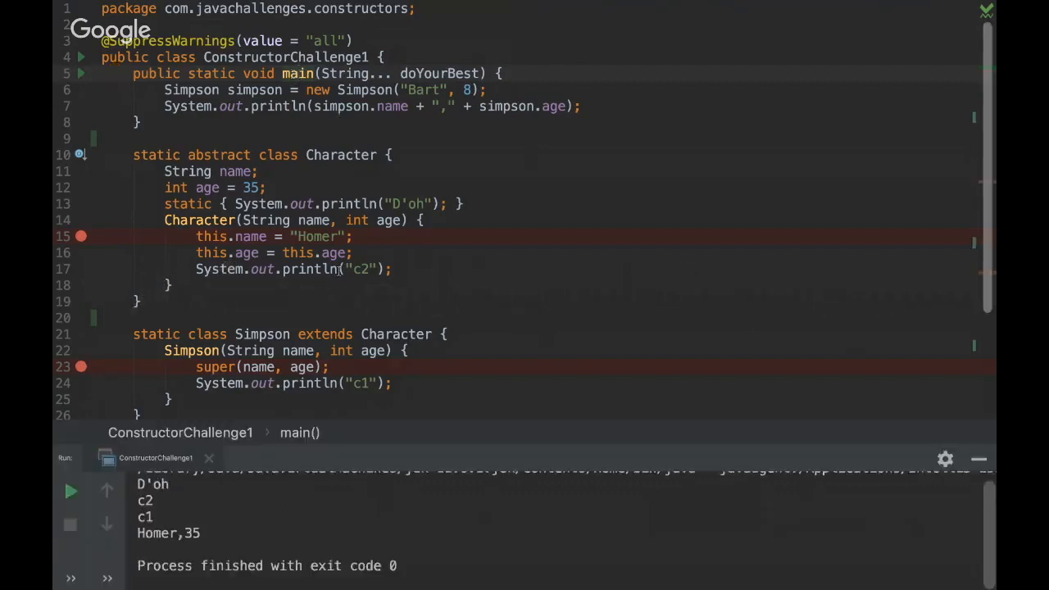
scroll("down", 3)
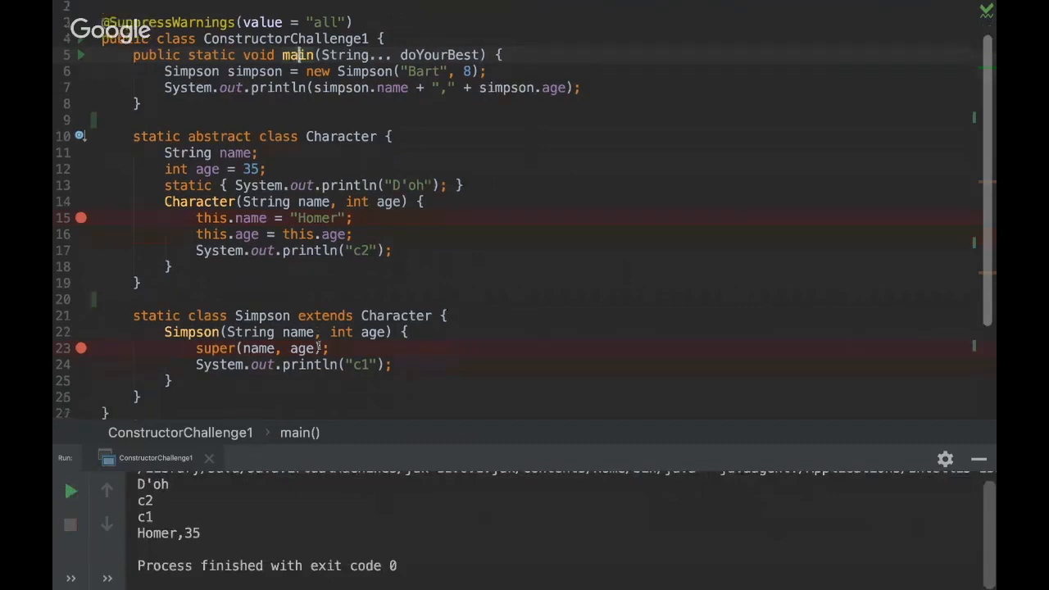
scroll("down", 3)
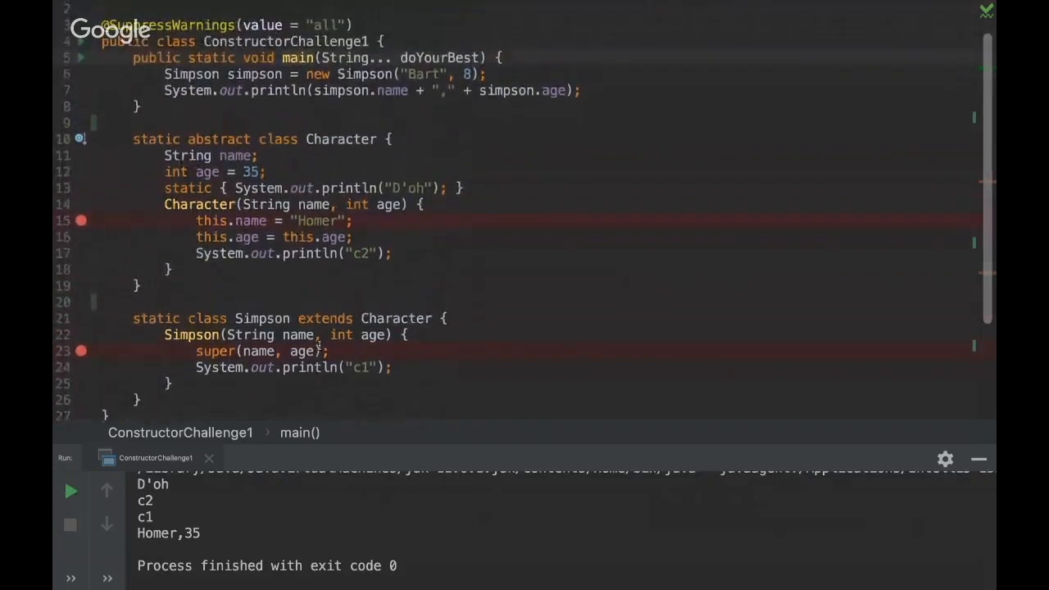
mouse_move(372, 443)
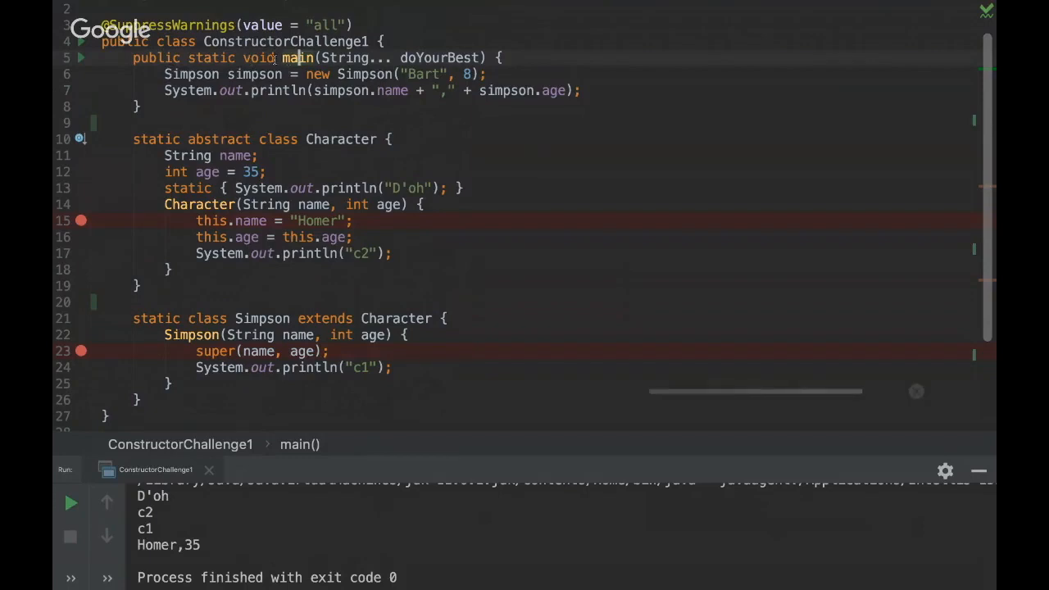
Debug main() until it pauses at super(name, age) in Simpson with name "Bart", age 8, after D'oh prints
left_click(68, 502)
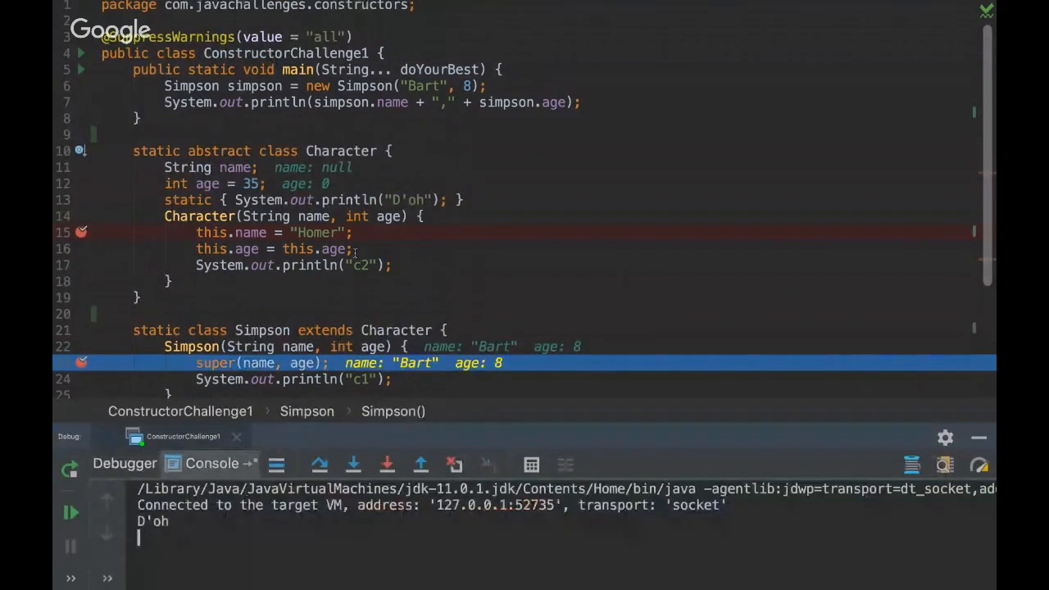
mouse_move(460, 161)
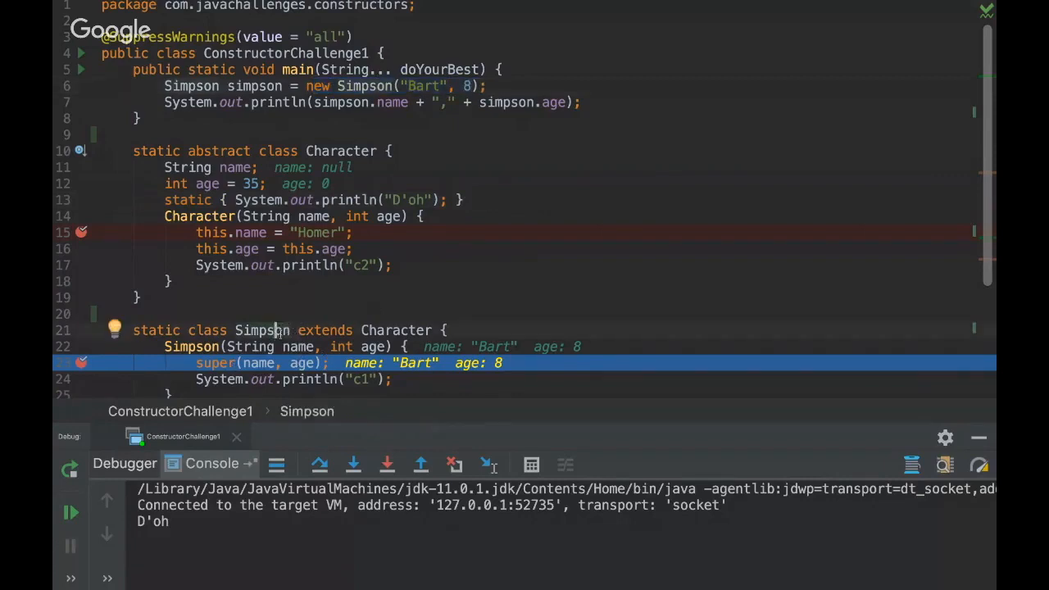
mouse_move(380, 331)
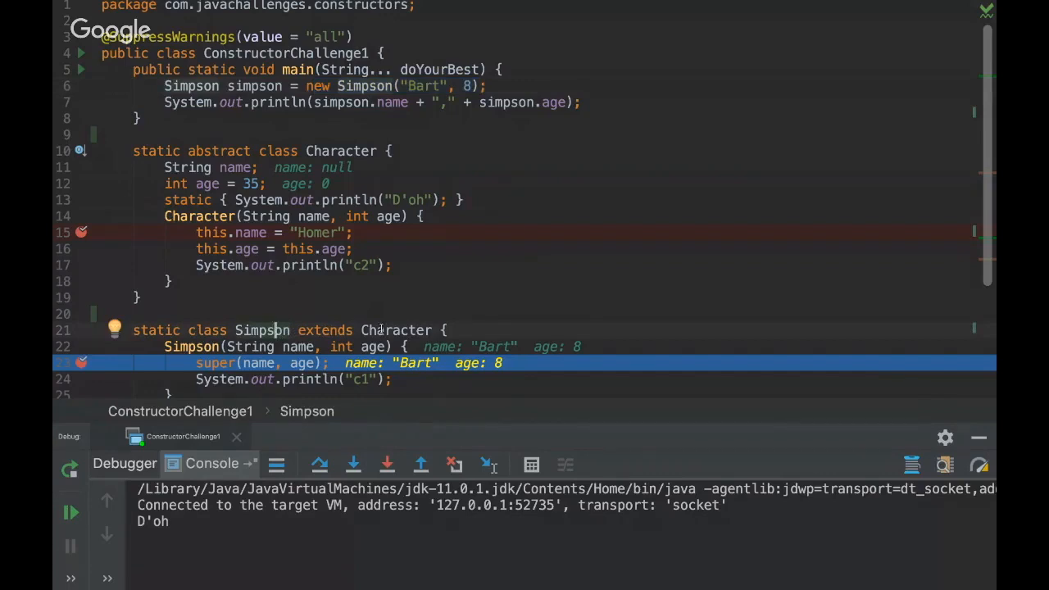
double_click(395, 330)
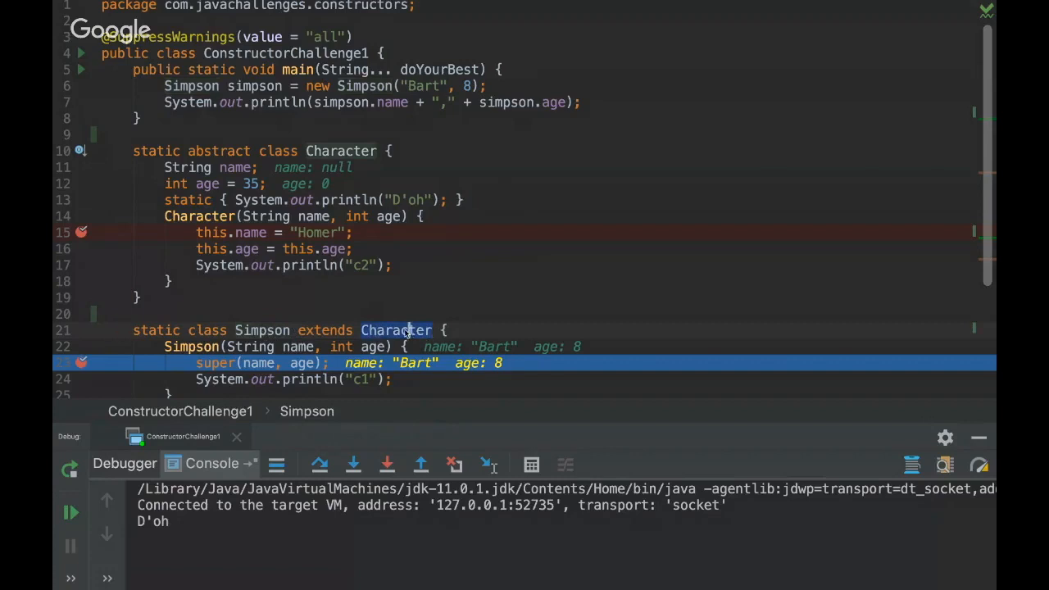
mouse_move(408, 331)
type("static { System.out.println(\"D'oh2\"); }")
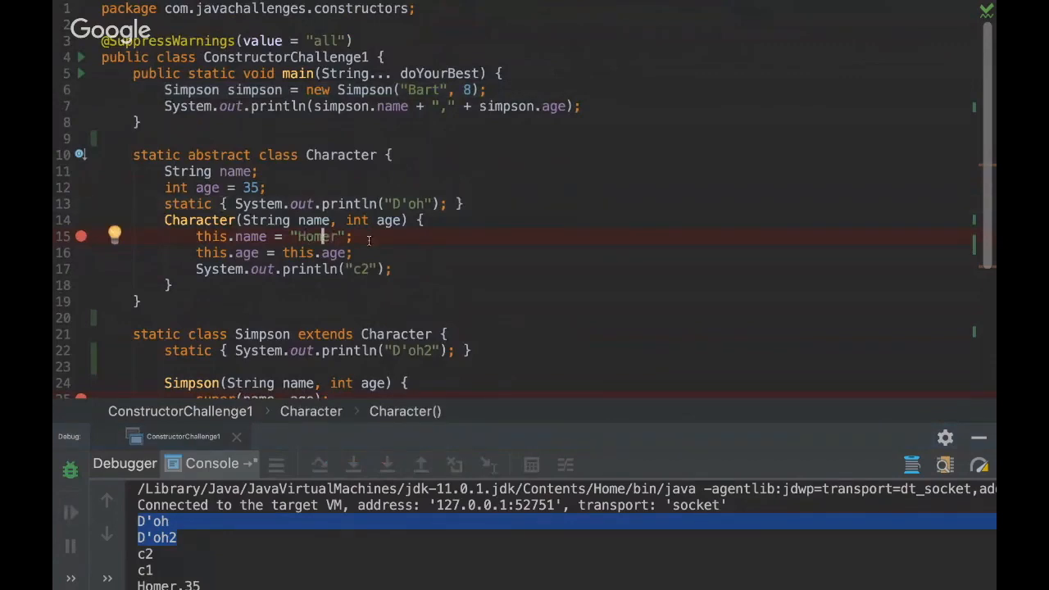
mouse_move(387, 239)
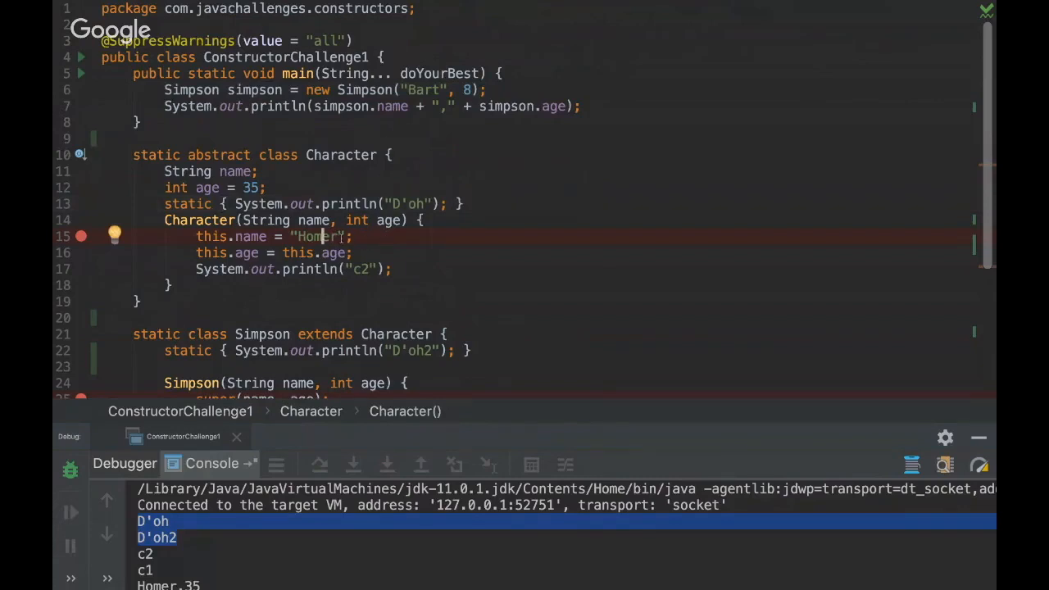
Scroll to the Character and Simpson classes holding the new instance blocks printing not static D'oh messages
scroll("down", 3)
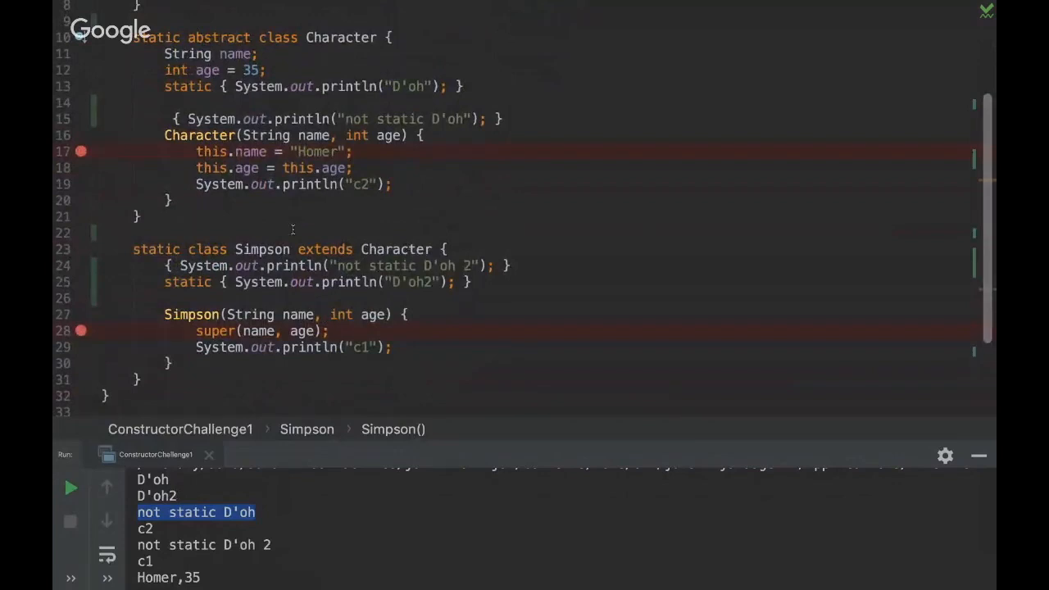
mouse_move(190, 494)
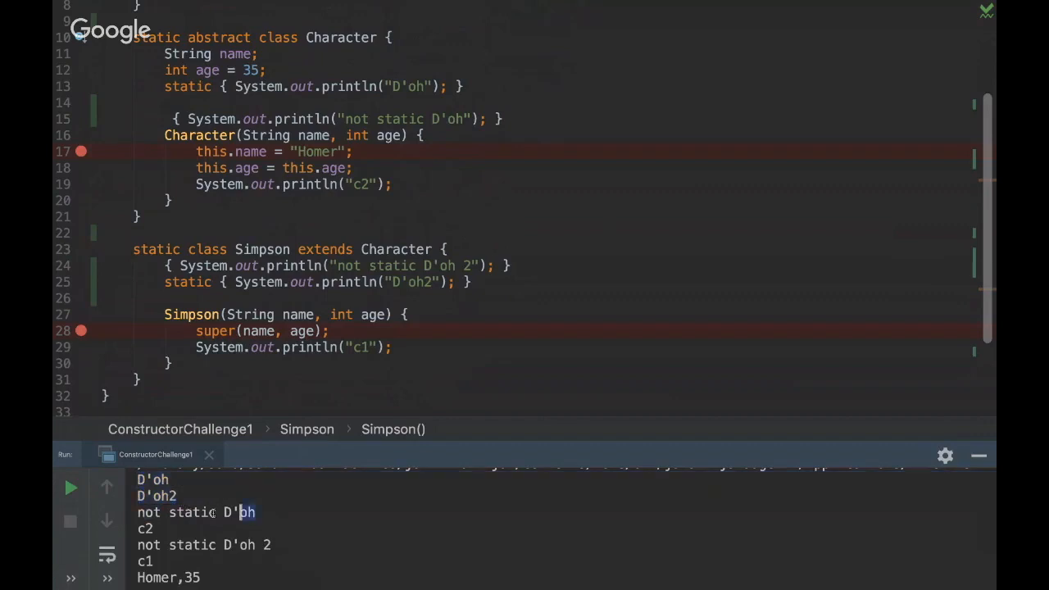
double_click(197, 511)
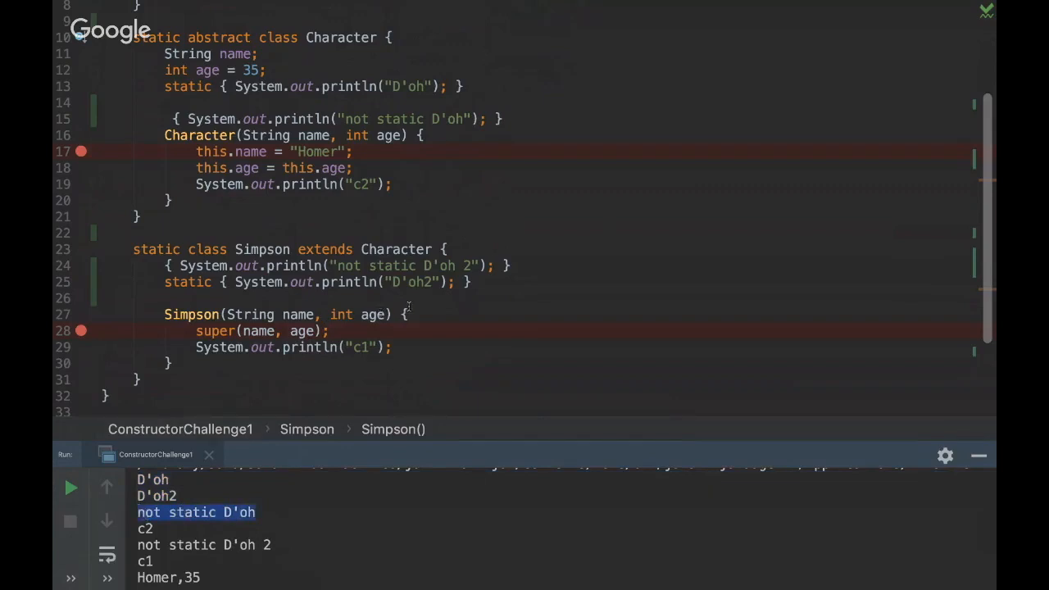
mouse_move(370, 331)
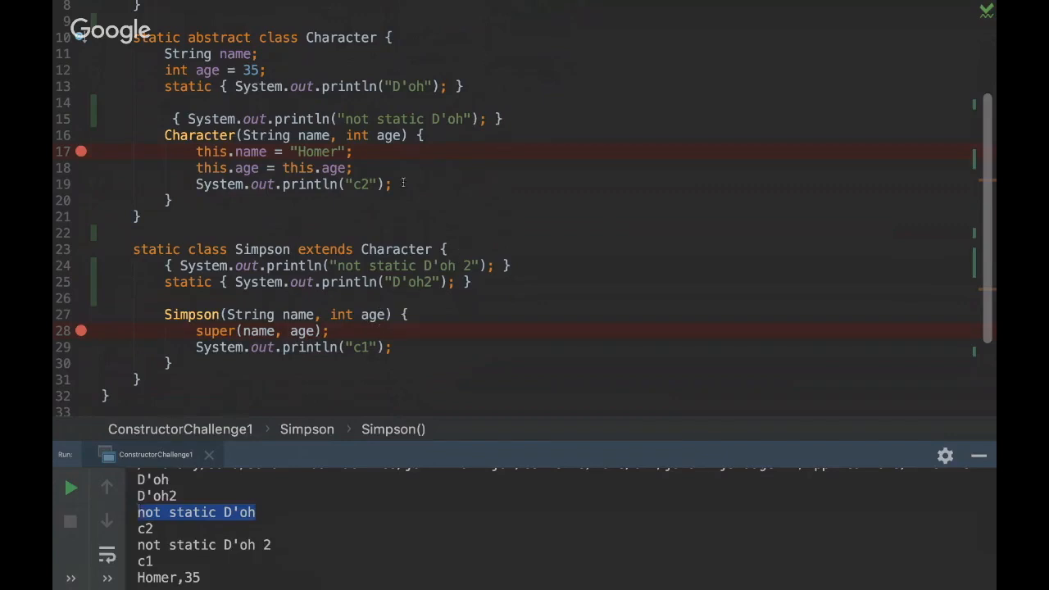
mouse_move(446, 156)
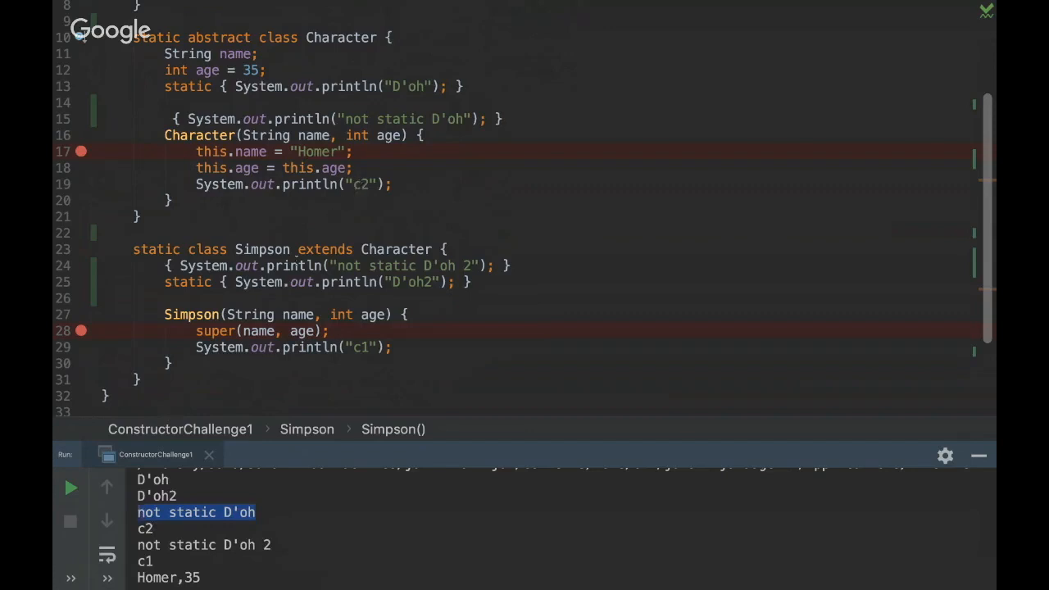
mouse_move(367, 299)
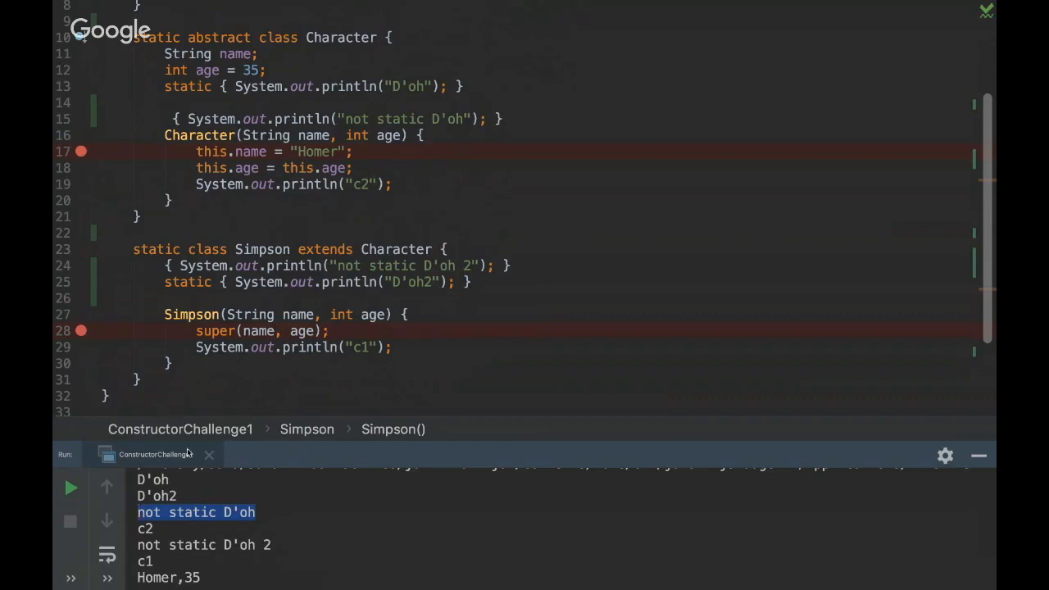
mouse_move(277, 545)
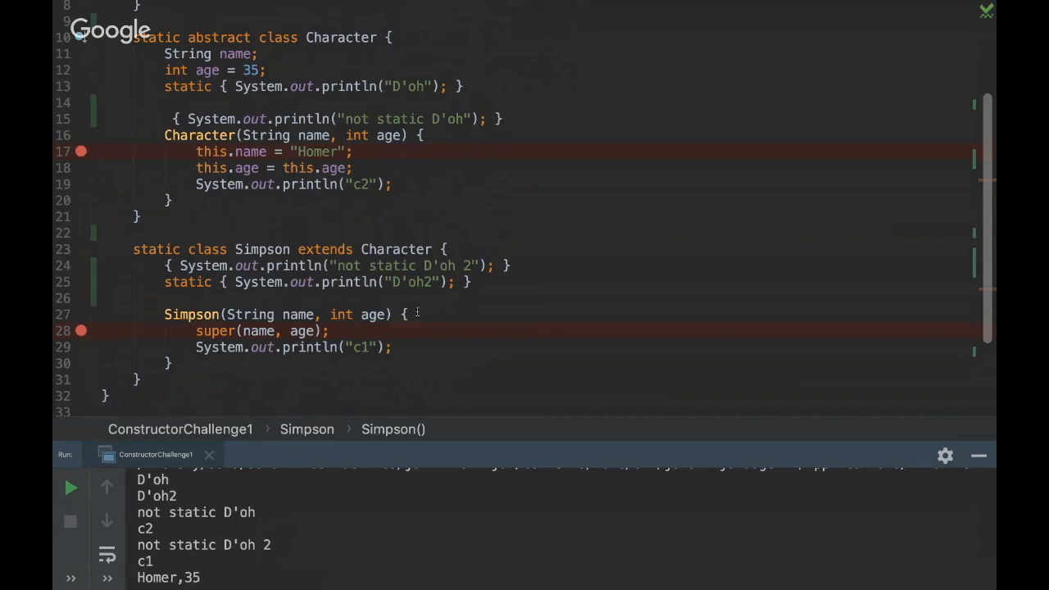
mouse_move(370, 180)
type("new Simpson(\"Bart\", 8);")
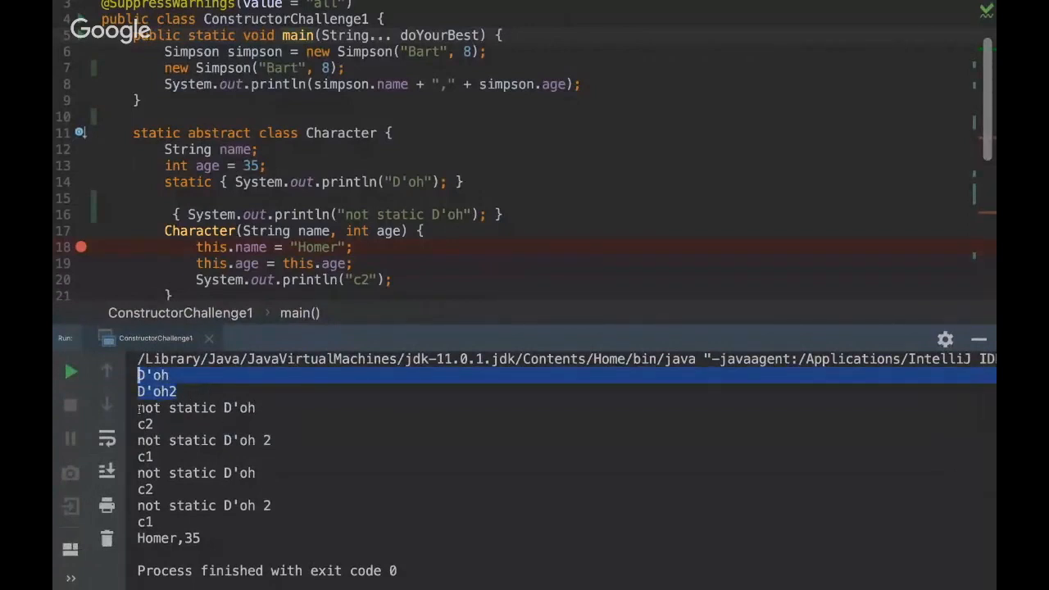
Select the console lines showing instance blocks and constructors printed twice for the two Simpson objects
left_click_drag(155, 391, 279, 505)
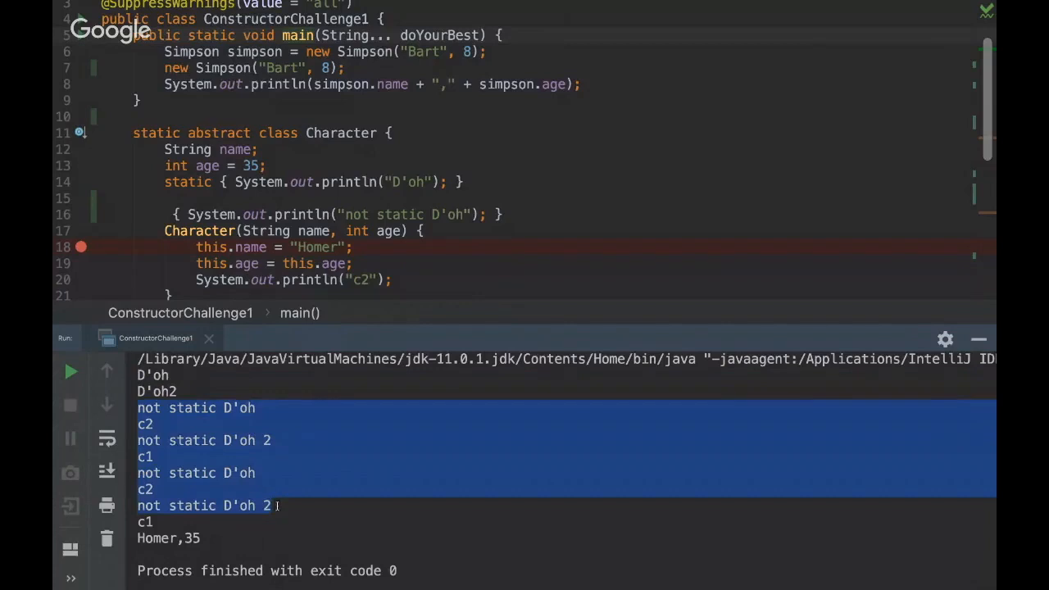
mouse_move(517, 319)
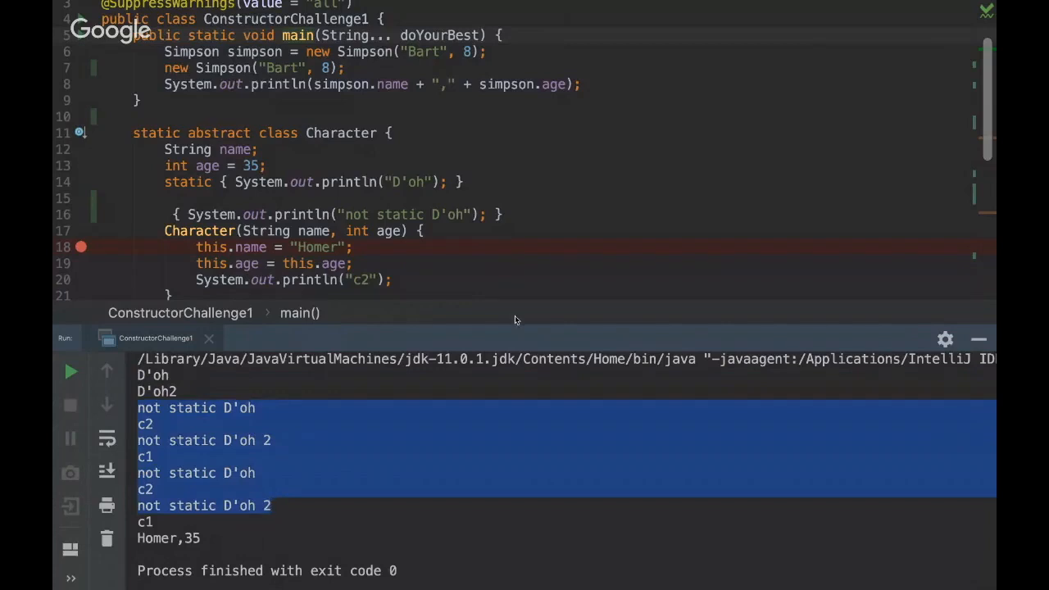